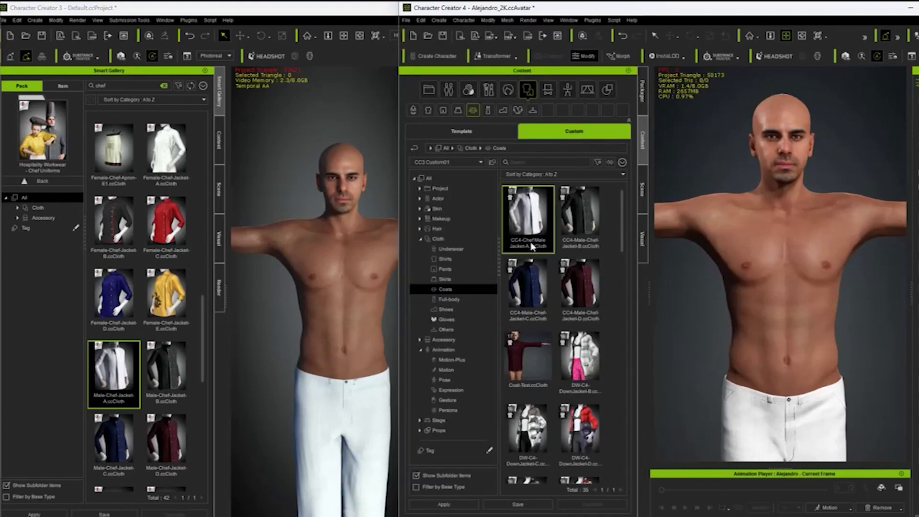
Scroll the 'chef' search results to find and apply Male-Chef-Jacket-A.ccCloth.
{"action": "scroll", "scroll_direction": "down", "scroll_amount": 3}
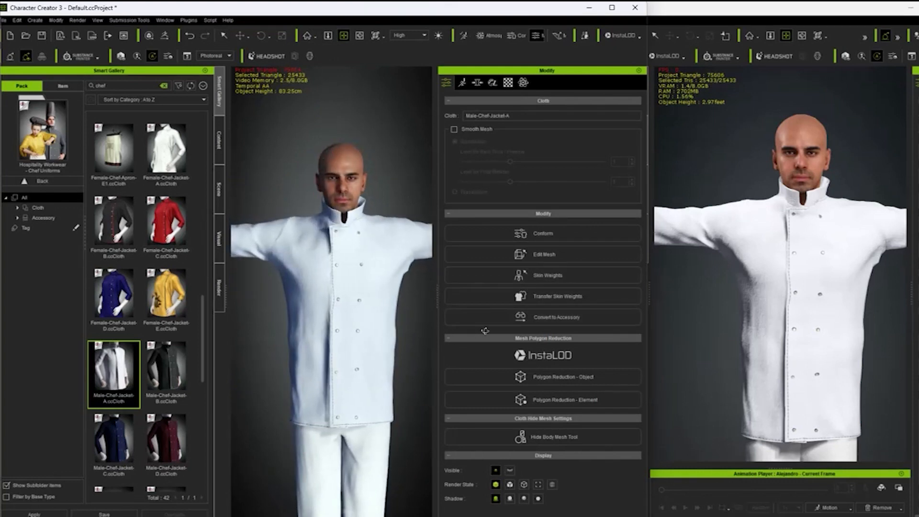
Uncheck Enable Conforming for the chef jacket in Modify > Conform settings.
{"action": "left_click", "coordinate": [542, 233]}
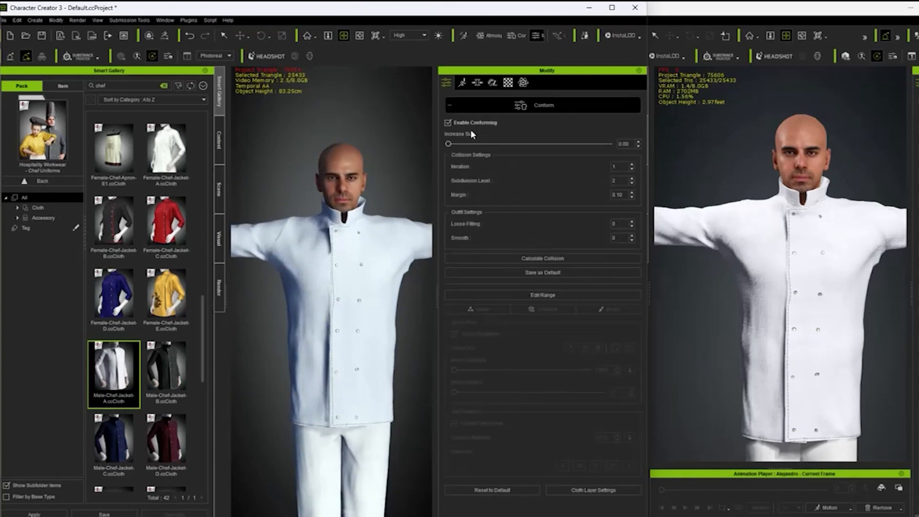
{"action": "left_click", "coordinate": [448, 123]}
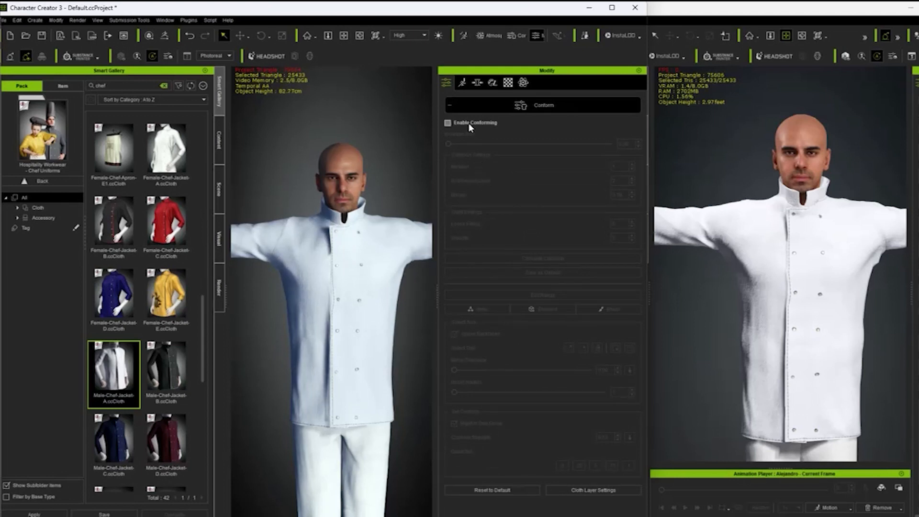
{"action": "left_click", "coordinate": [449, 123]}
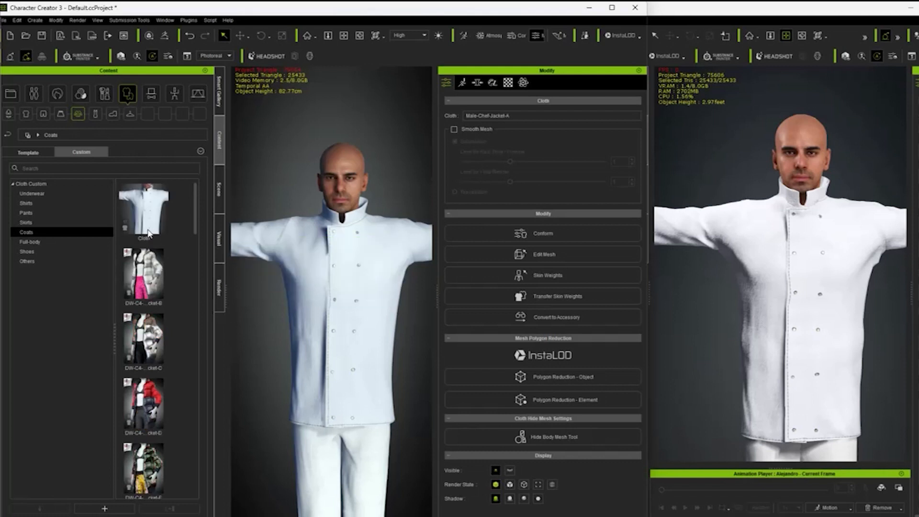
{"action": "scroll", "scroll_direction": "down", "scroll_amount": 3}
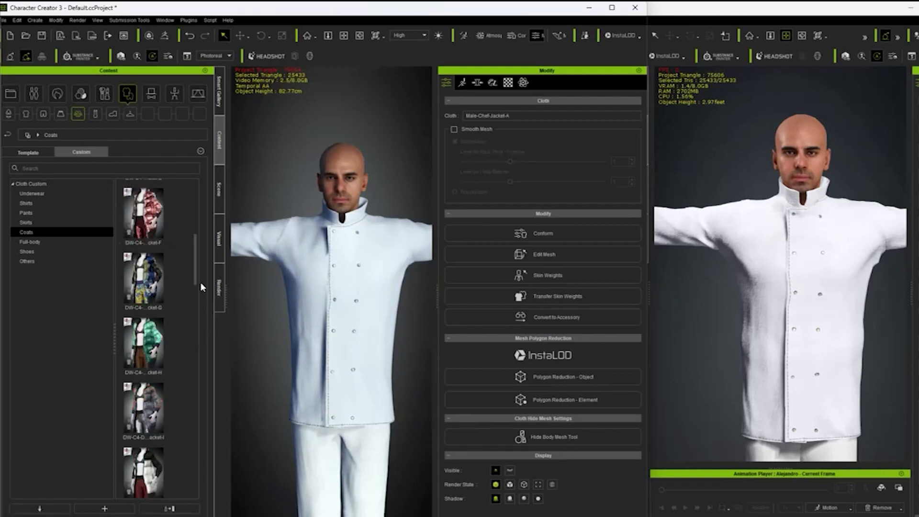
{"action": "mouse_move", "coordinate": [144, 205]}
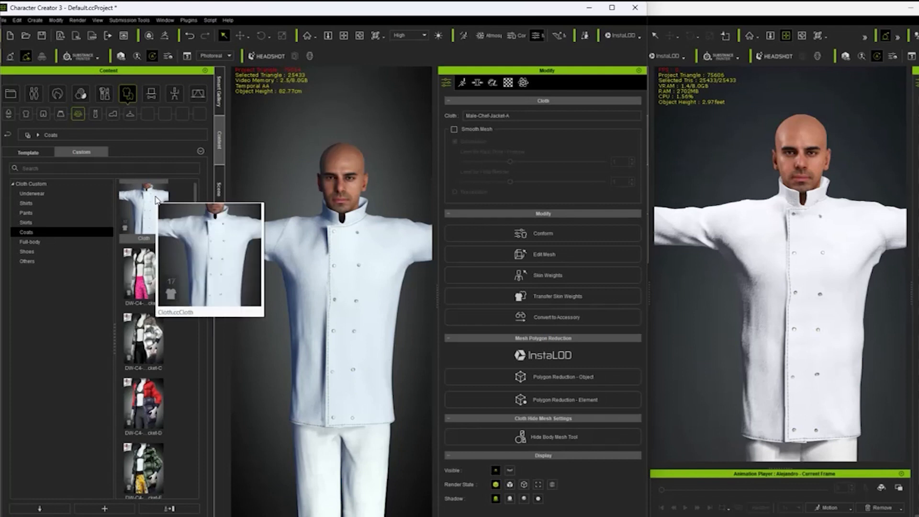